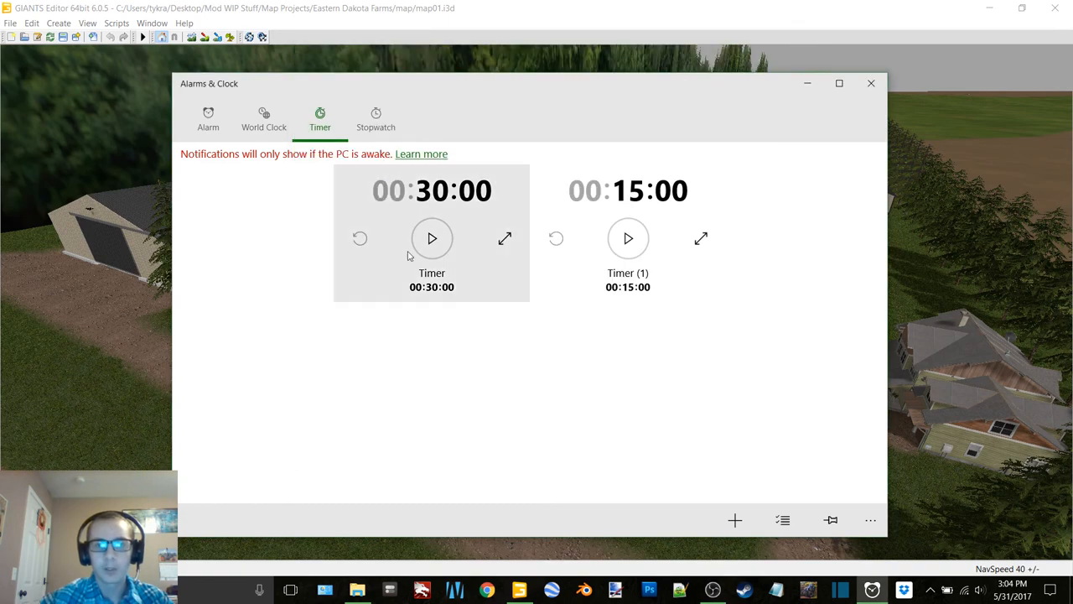
Step: Start the 00:30:00 timer counting down in the Timer tab
click(433, 238)
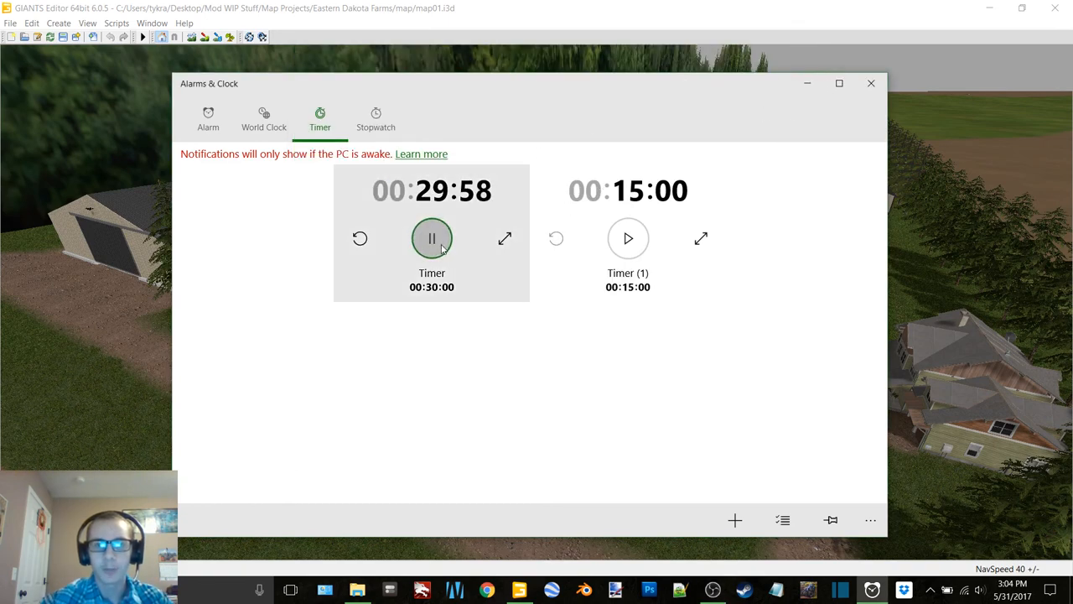
click(870, 84)
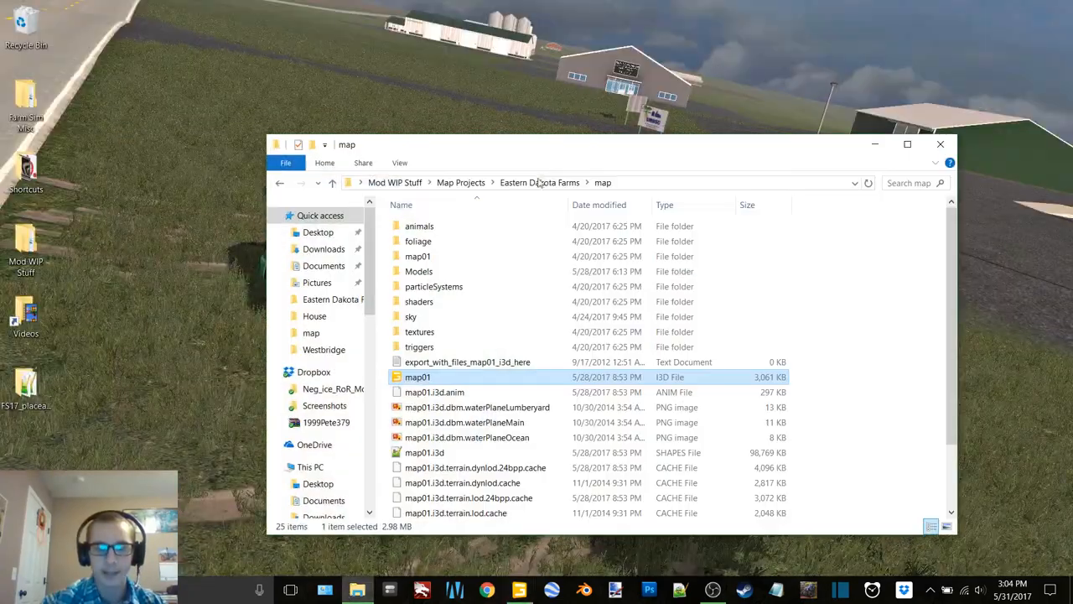
Step: Open the Models folder inside the Eastern Dakota Farms map folder
double_click(419, 272)
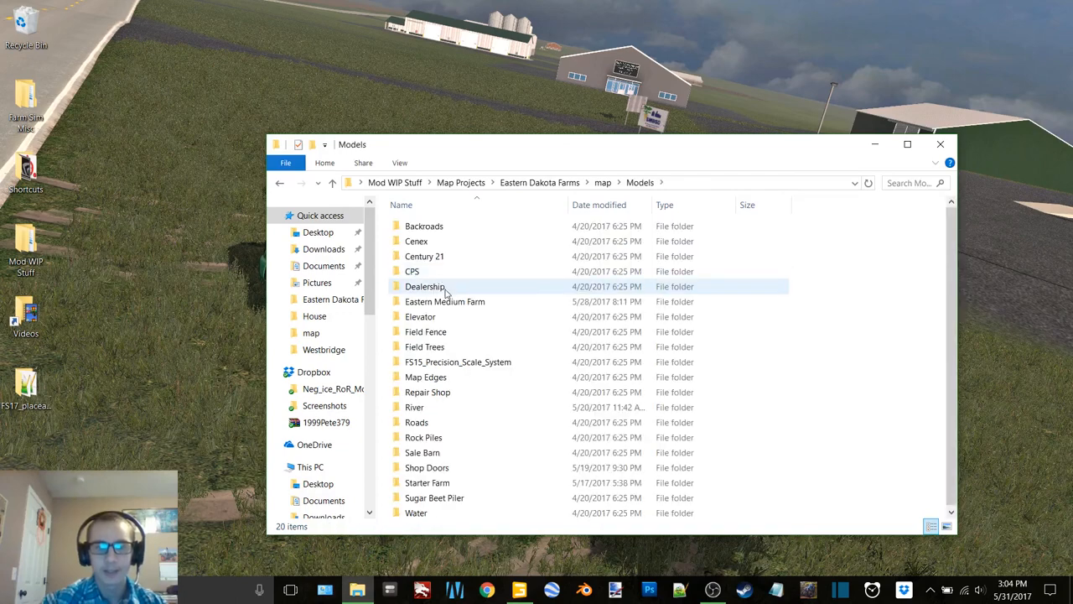
click(444, 302)
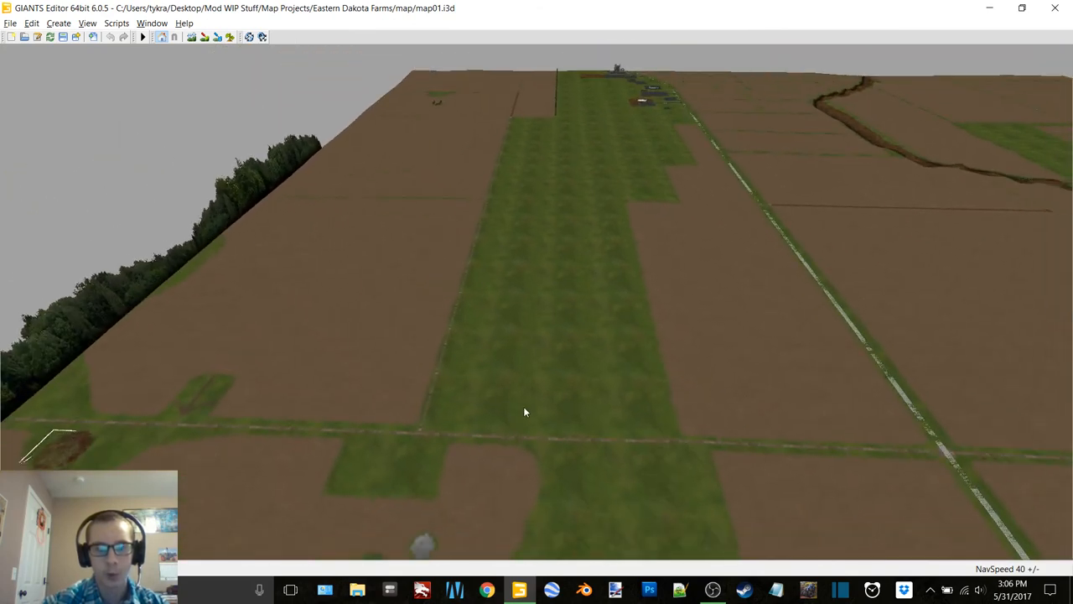
mouse_move(543, 195)
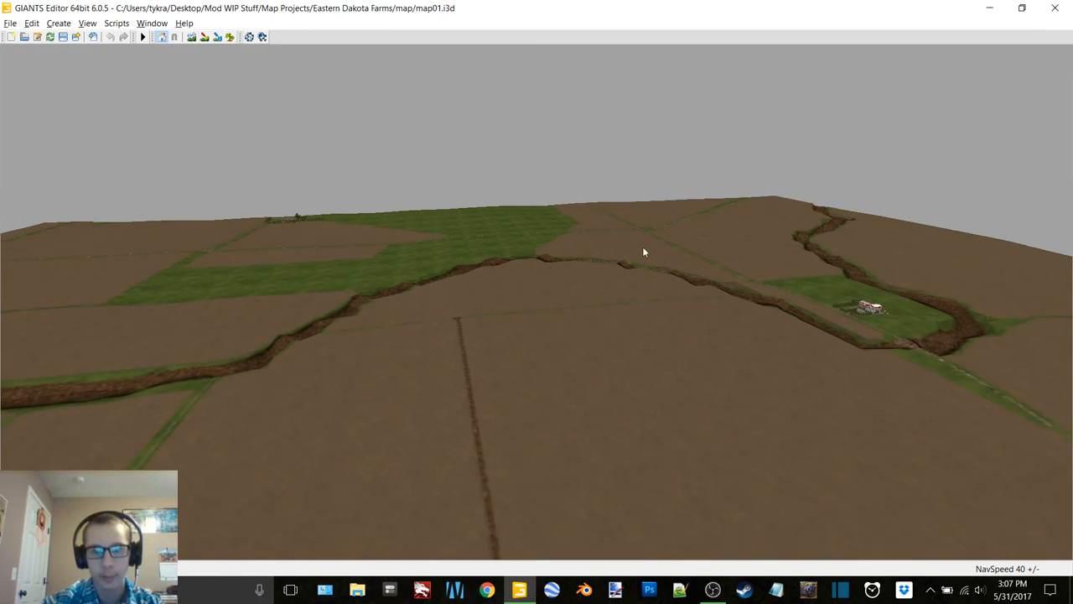
Step: Fly the camera down to ground level at the grassy road edge beside the mailbox
drag(644, 252, 567, 294)
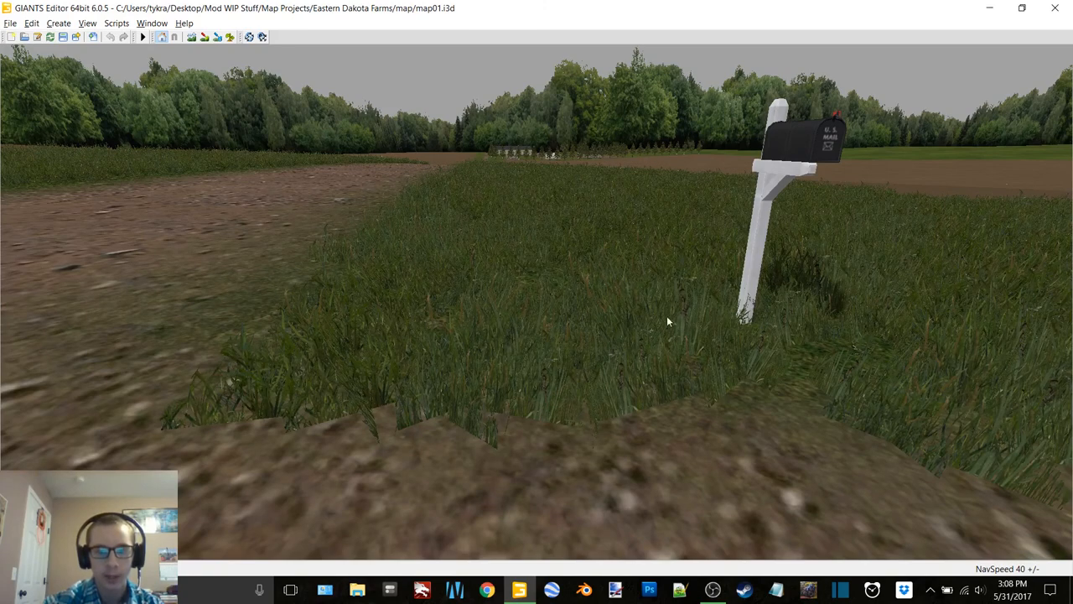
mouse_move(305, 326)
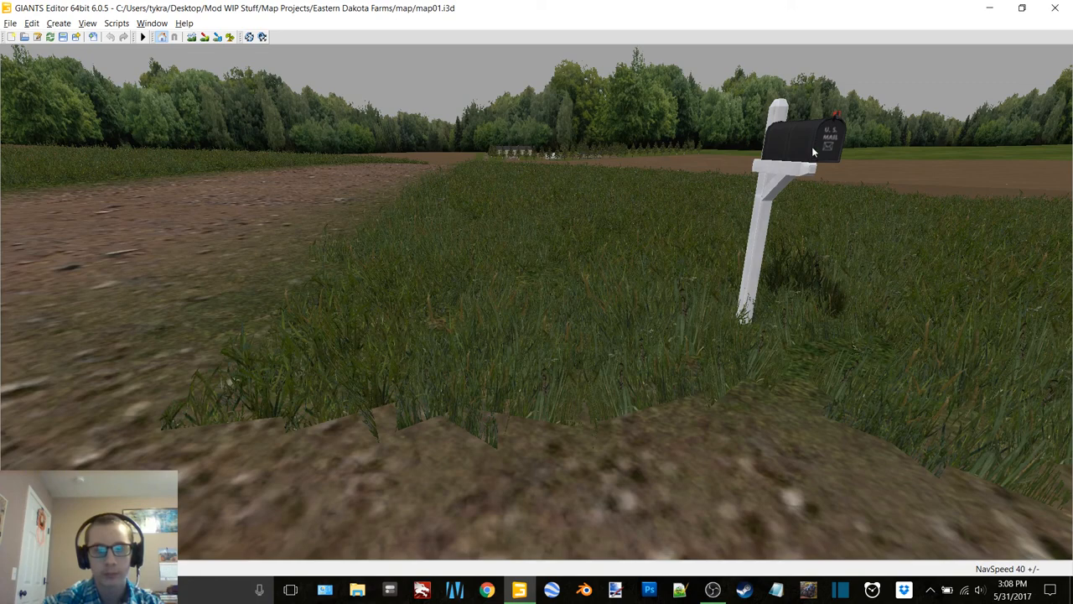
mouse_move(263, 420)
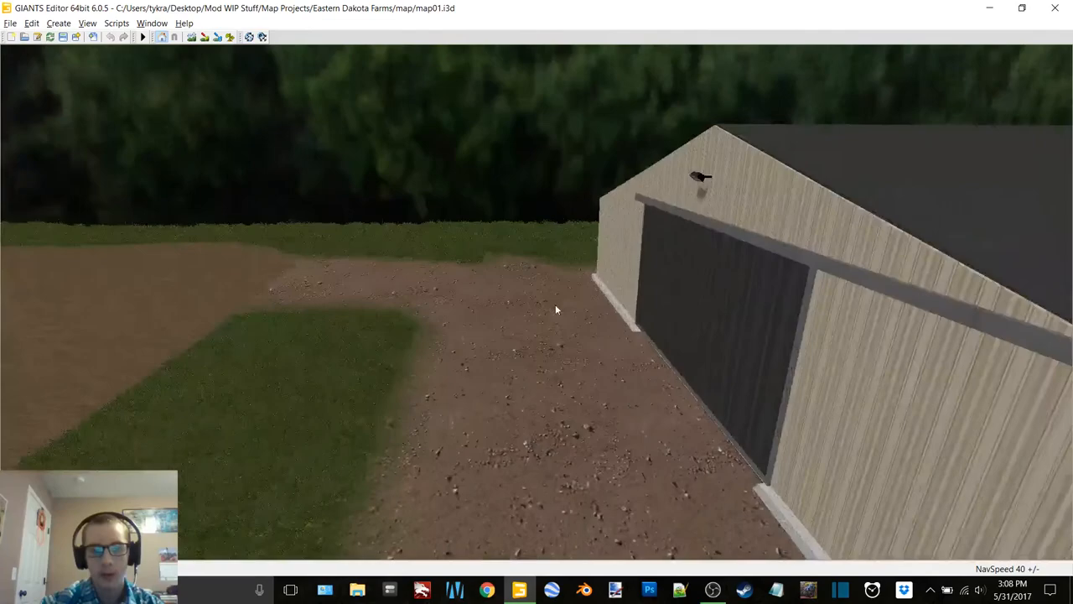
Step: Lift the view past the shed up to an overview of the whole farmstead
drag(555, 308, 495, 295)
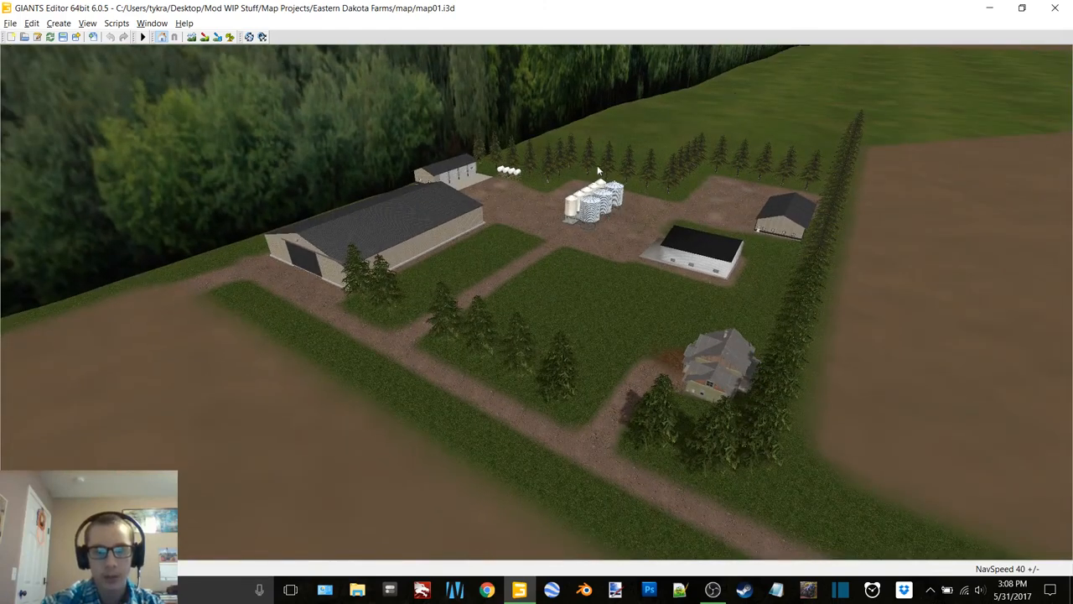
mouse_move(152, 211)
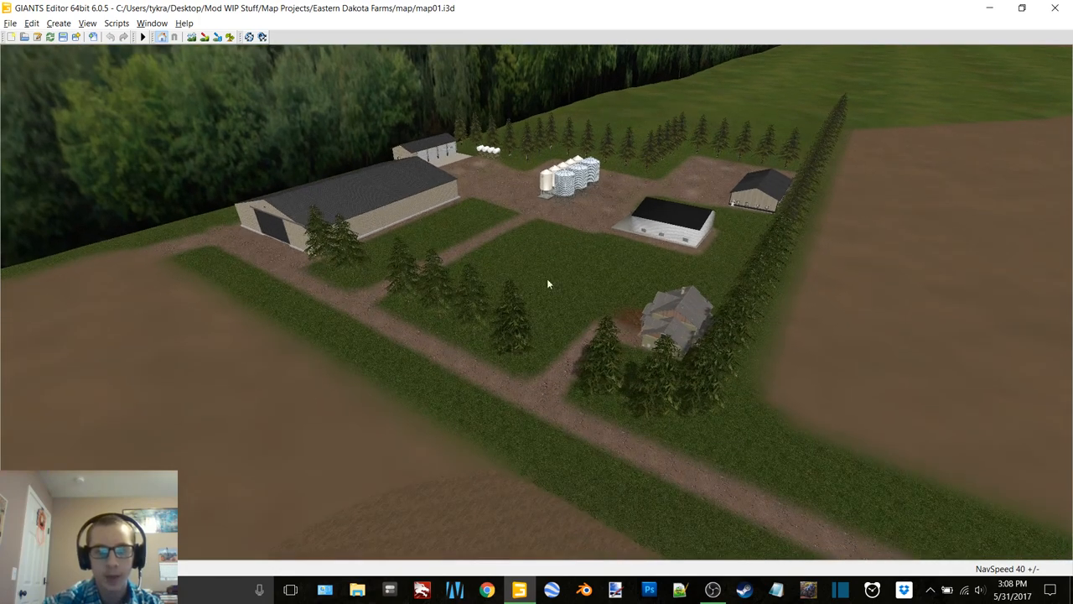
mouse_move(503, 222)
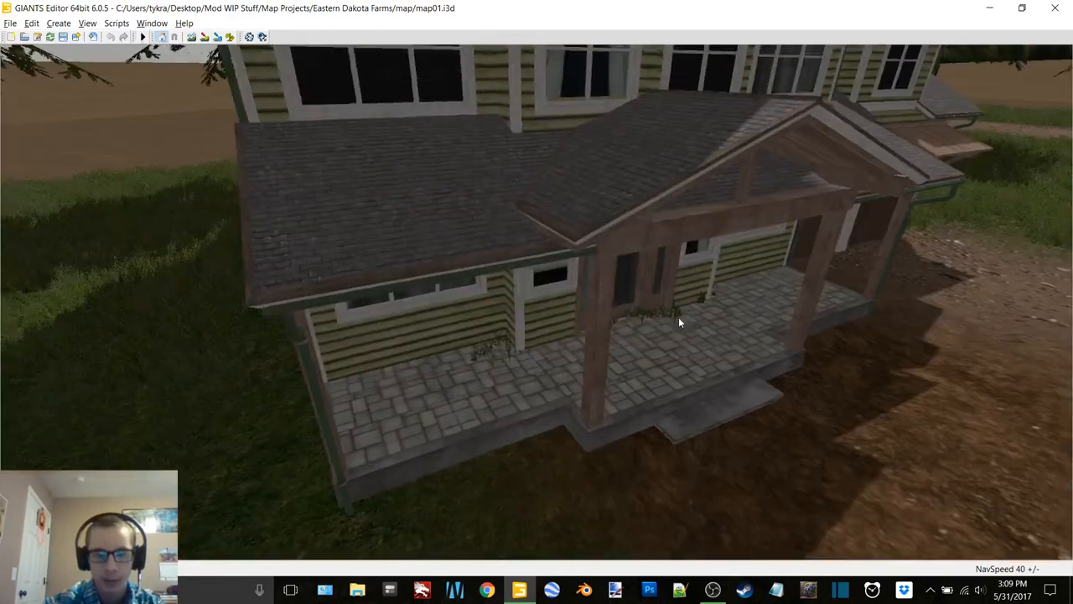
Step: Select the farmhouse object and use the Window menu before moving to the shaded ground
click(151, 24)
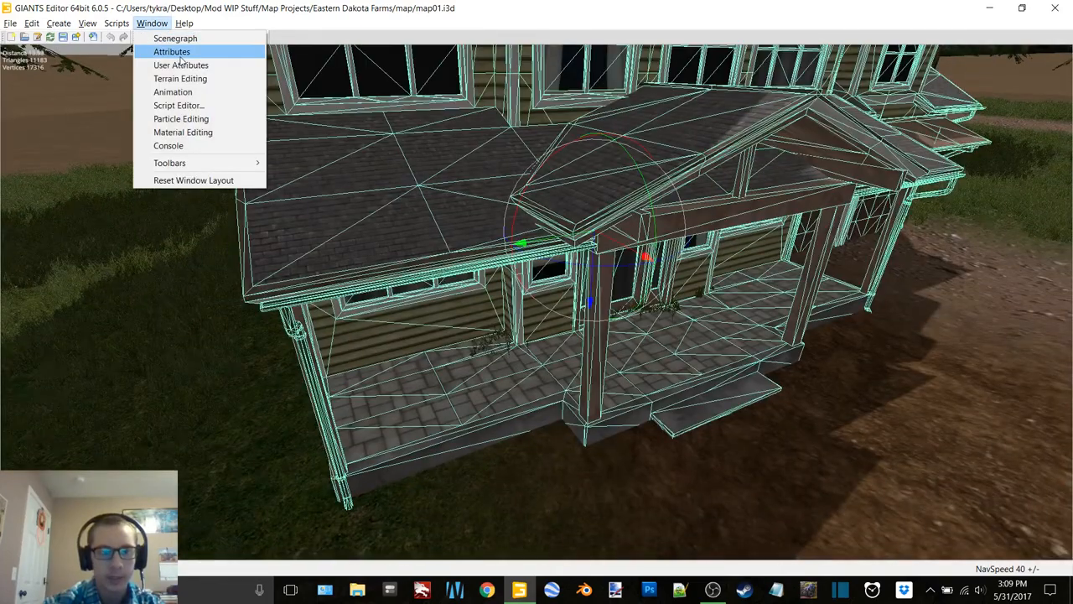
click(171, 51)
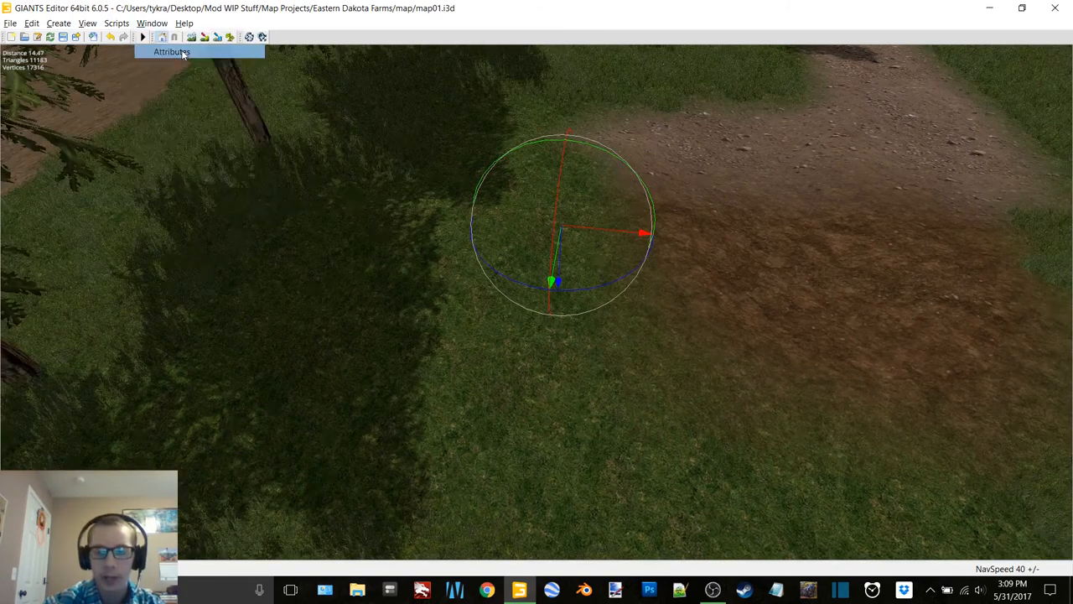
click(171, 50)
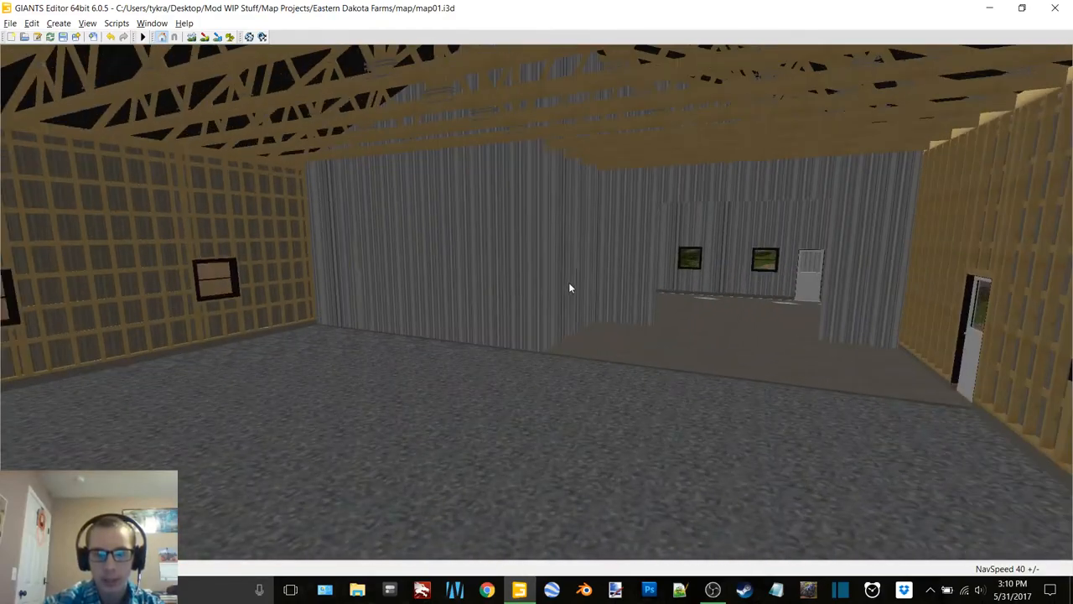
Step: Show the Scenegraph panel listing the map's objects from the Window menu
click(174, 36)
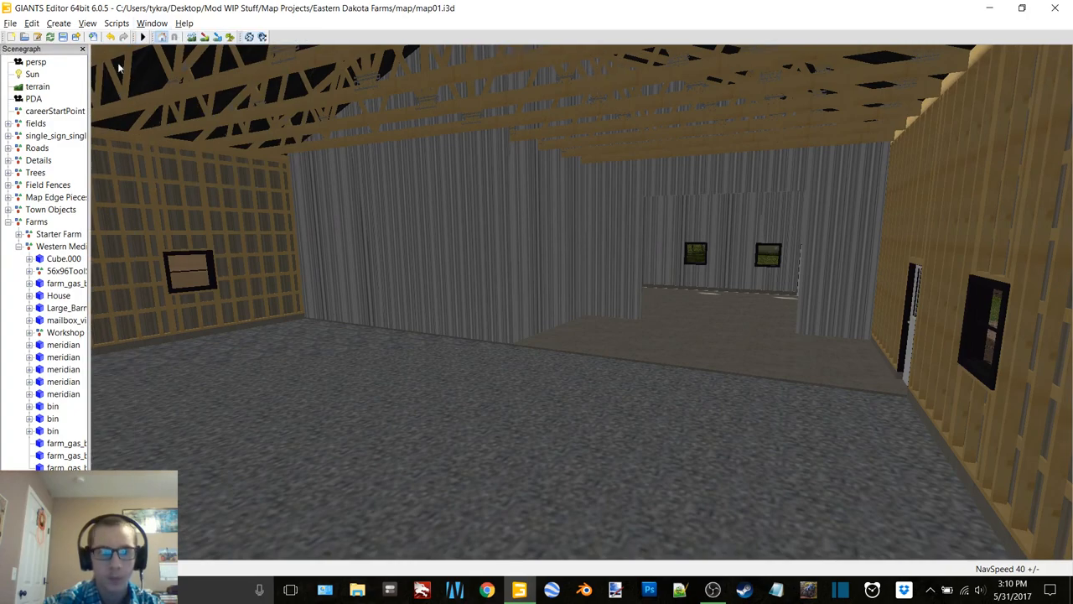
click(67, 270)
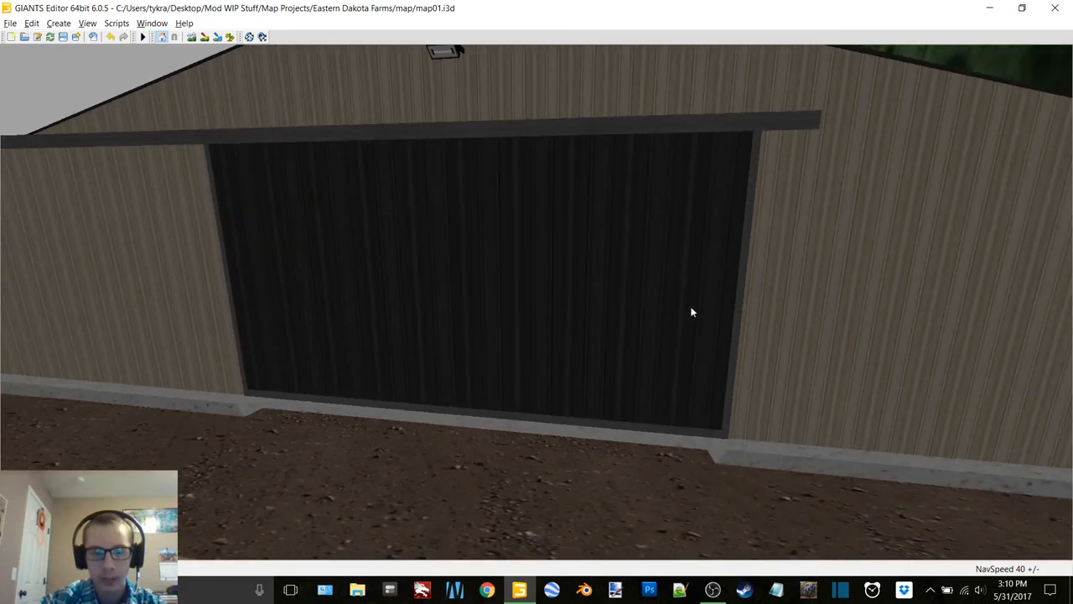
mouse_move(493, 325)
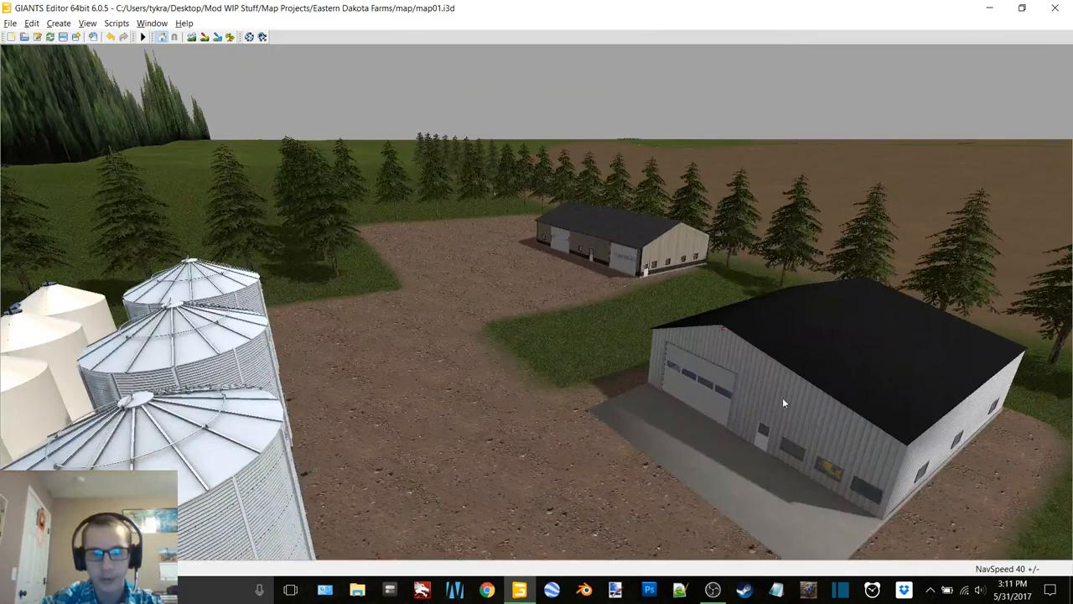
Step: Navigate from the farmyard out to the gravel section-line crossroads between fields
drag(785, 402, 637, 359)
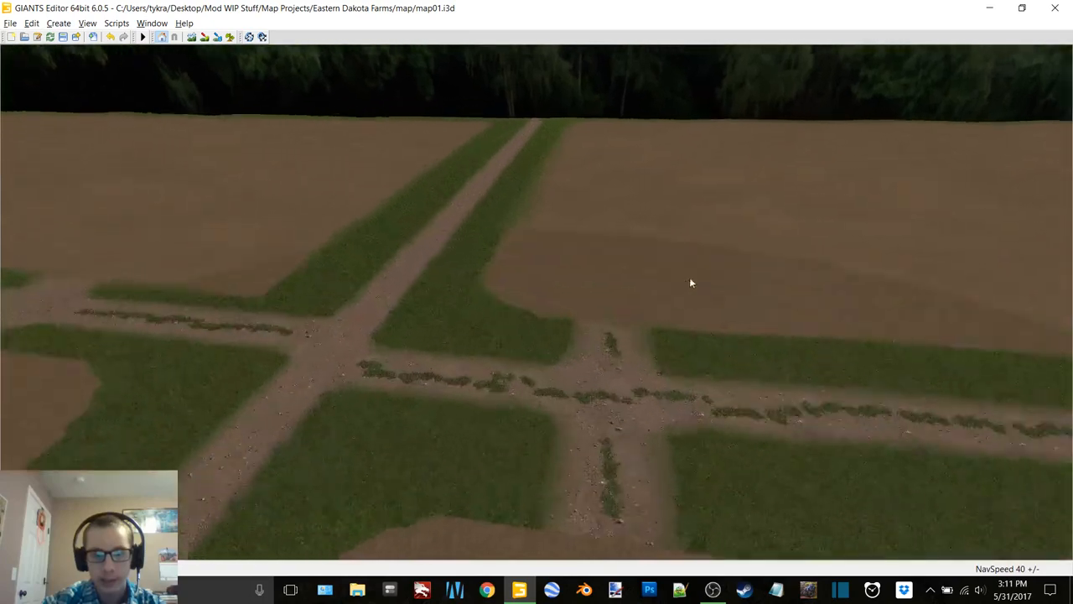
Step: Open Terrain Editing, set Brush Type to Square and Foliage Layer to grass
click(151, 24)
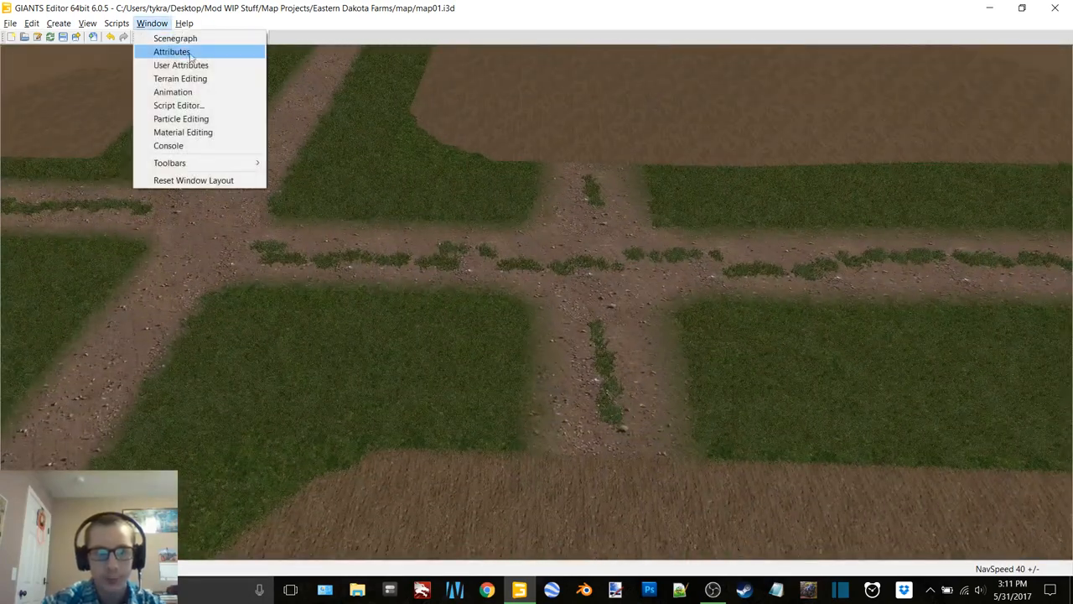
click(180, 79)
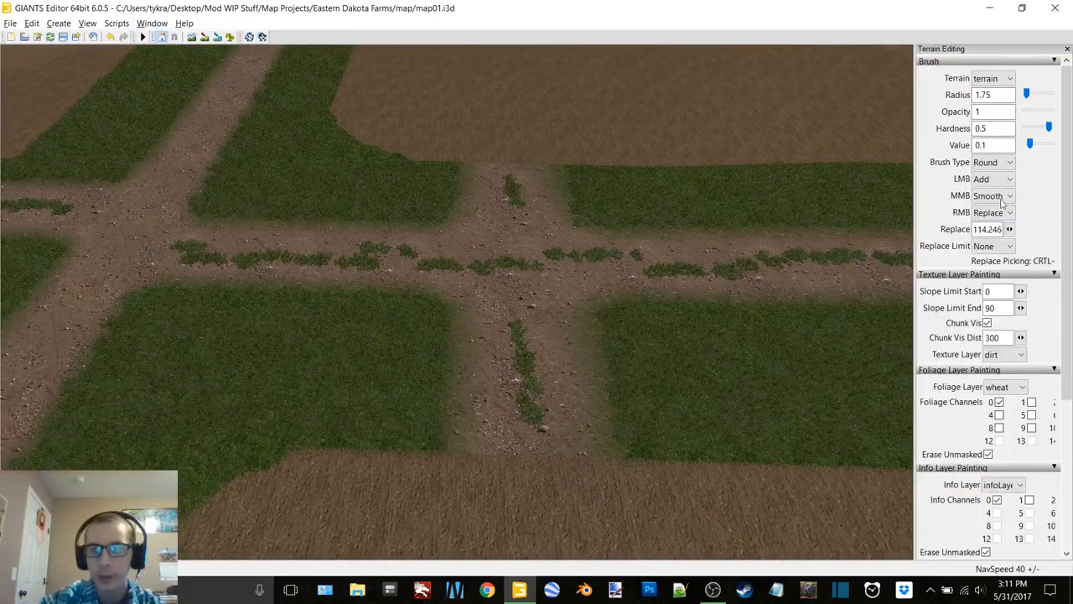
click(993, 161)
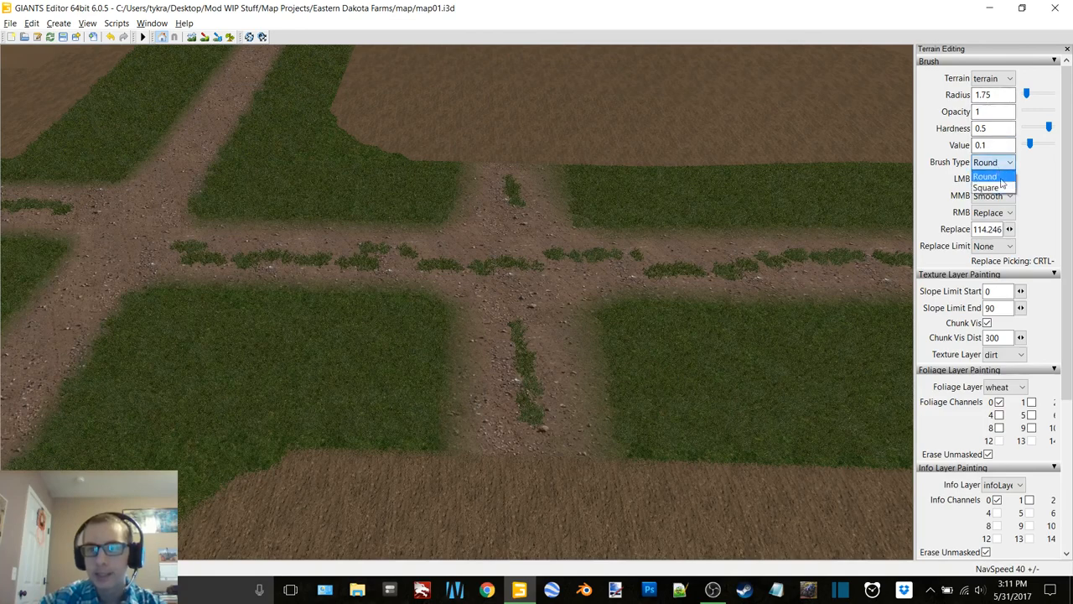
click(1021, 386)
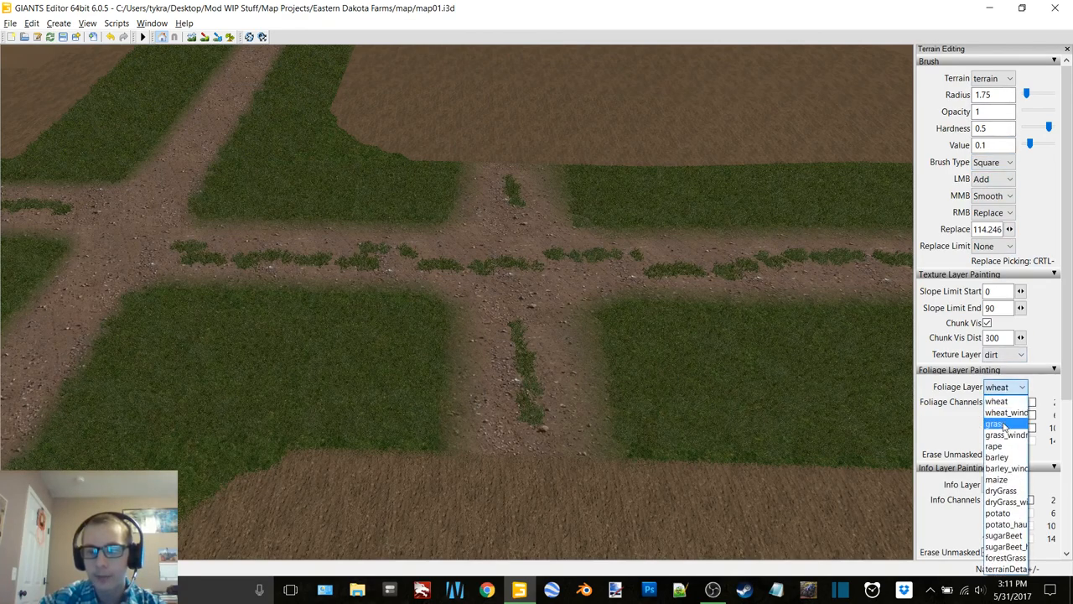
click(998, 423)
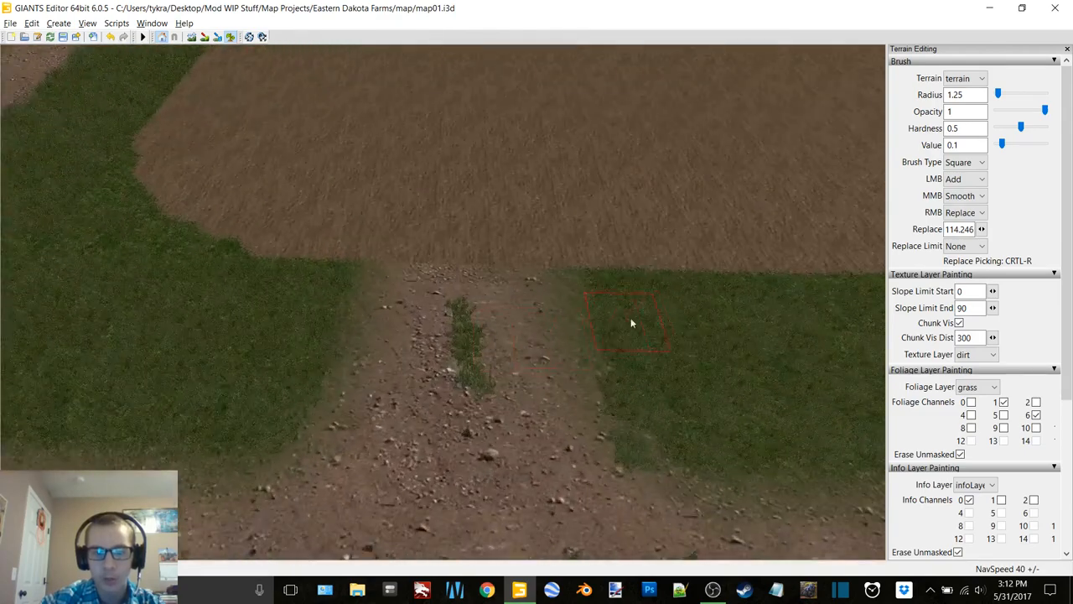
mouse_move(578, 419)
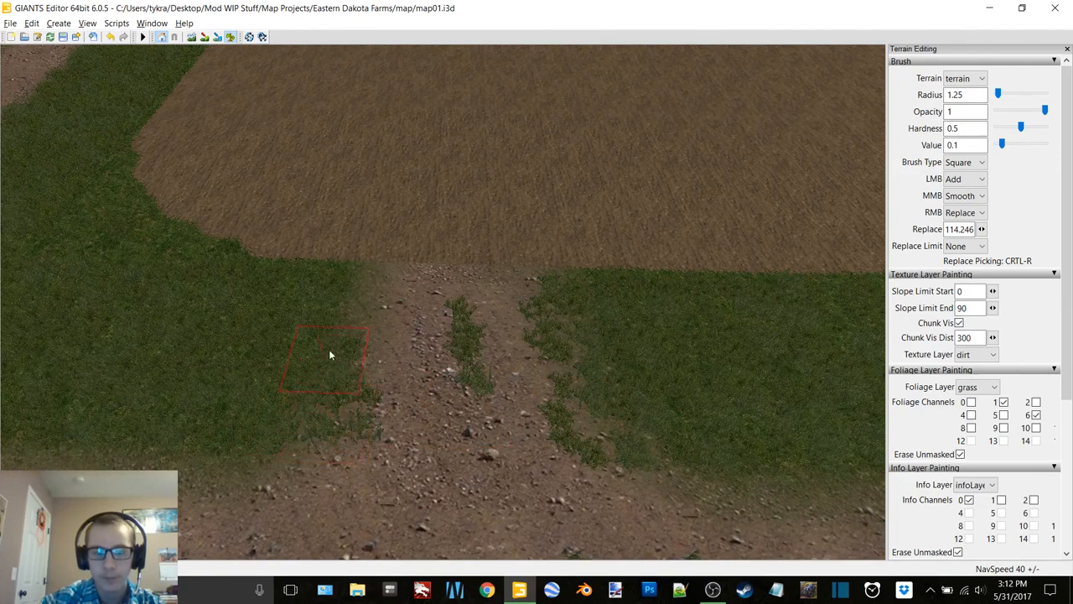
mouse_move(479, 394)
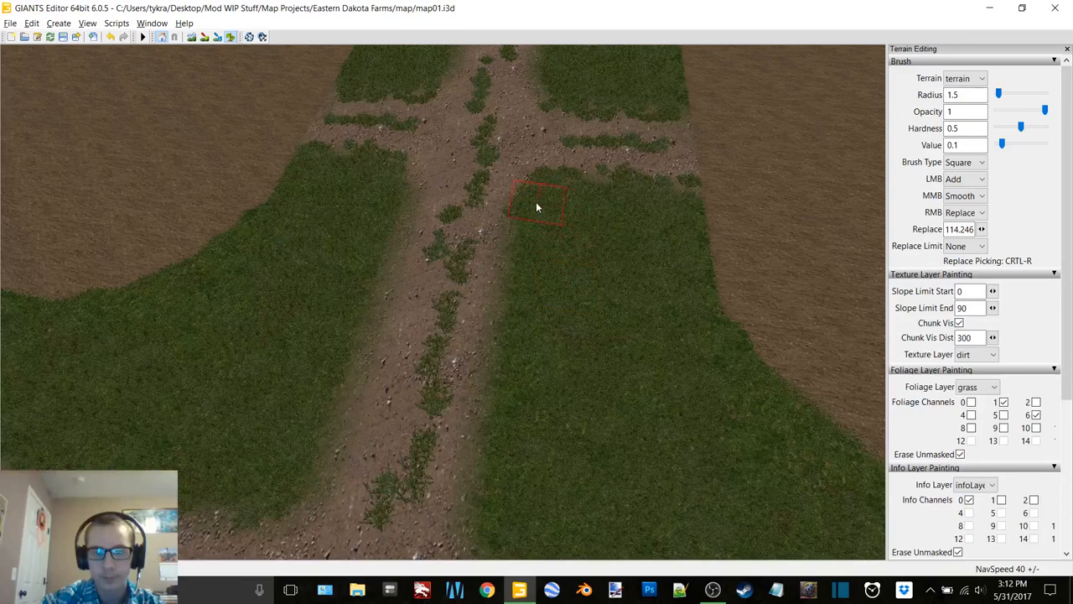
mouse_move(503, 404)
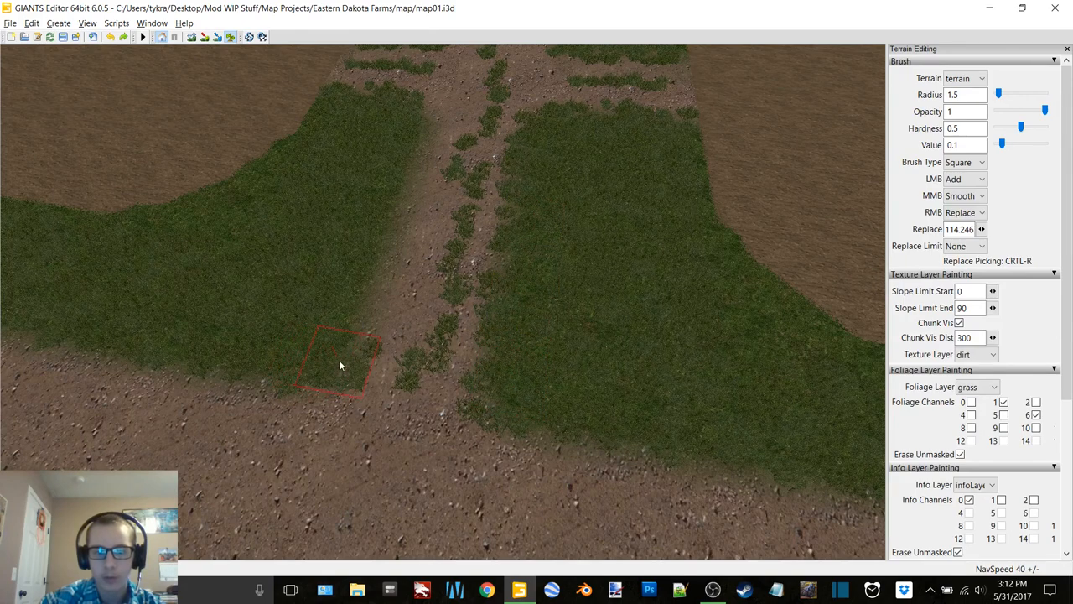
mouse_move(411, 124)
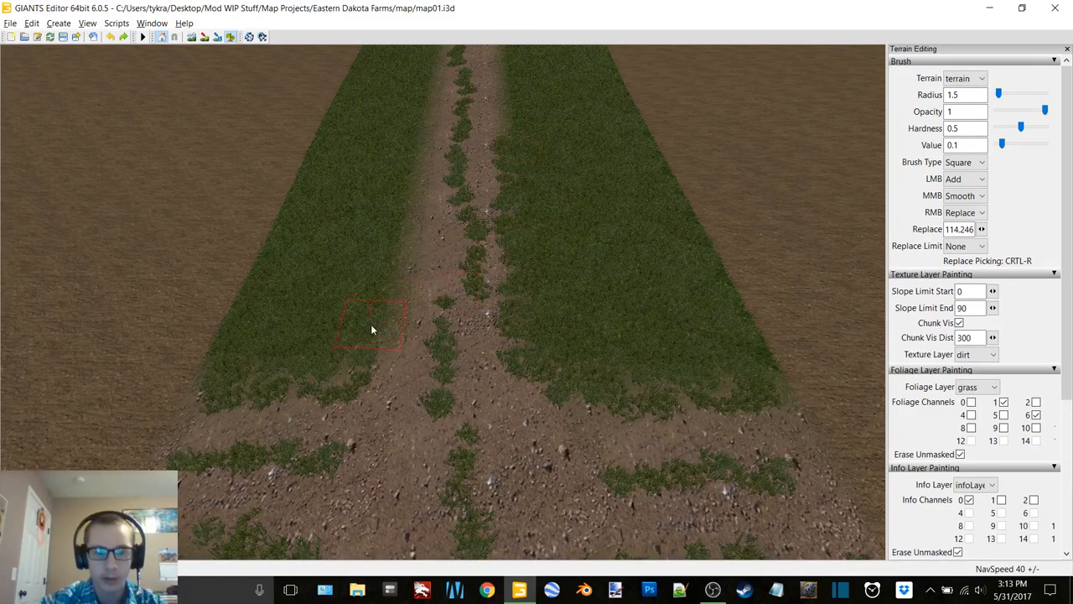
mouse_move(365, 372)
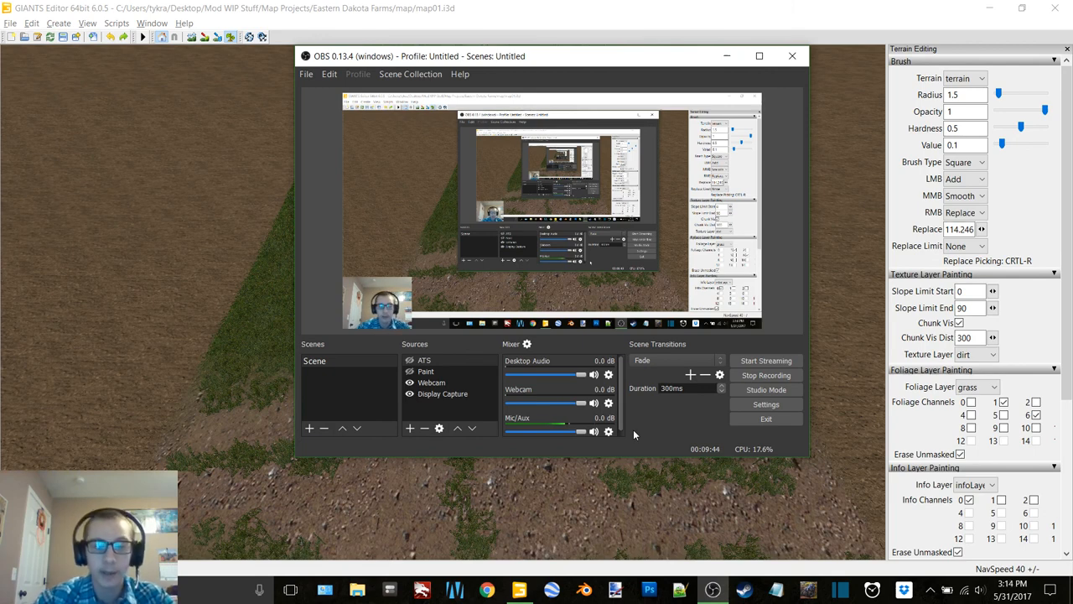
mouse_move(694, 416)
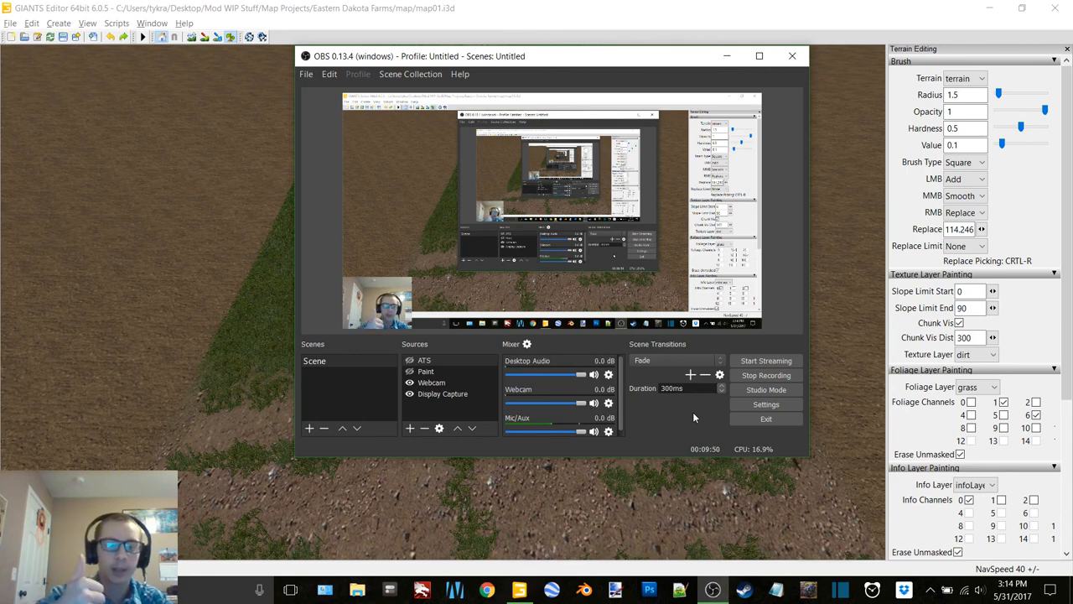
mouse_move(686, 430)
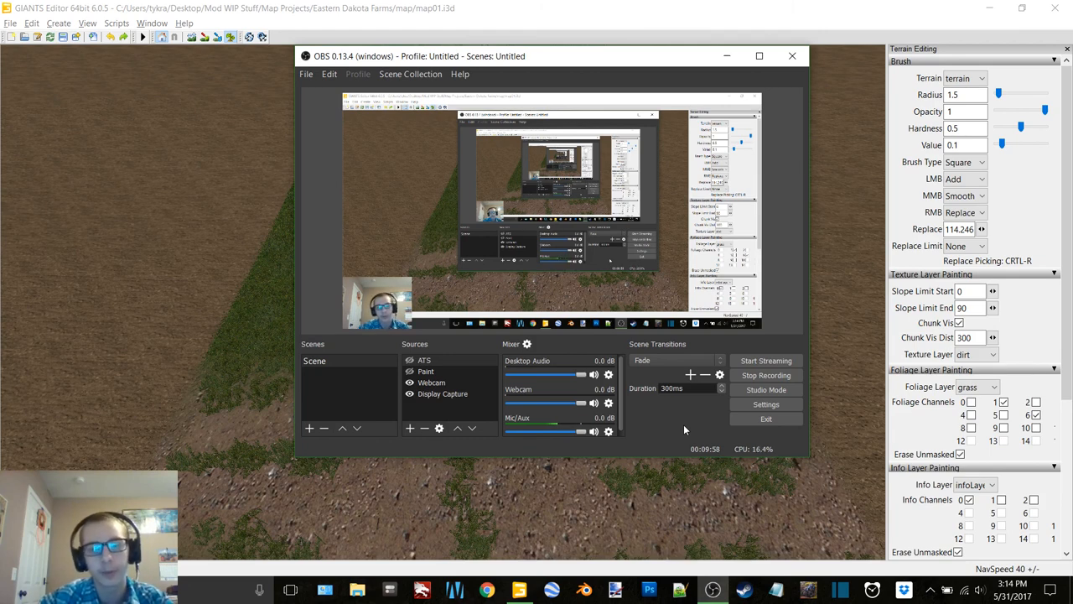
mouse_move(796, 314)
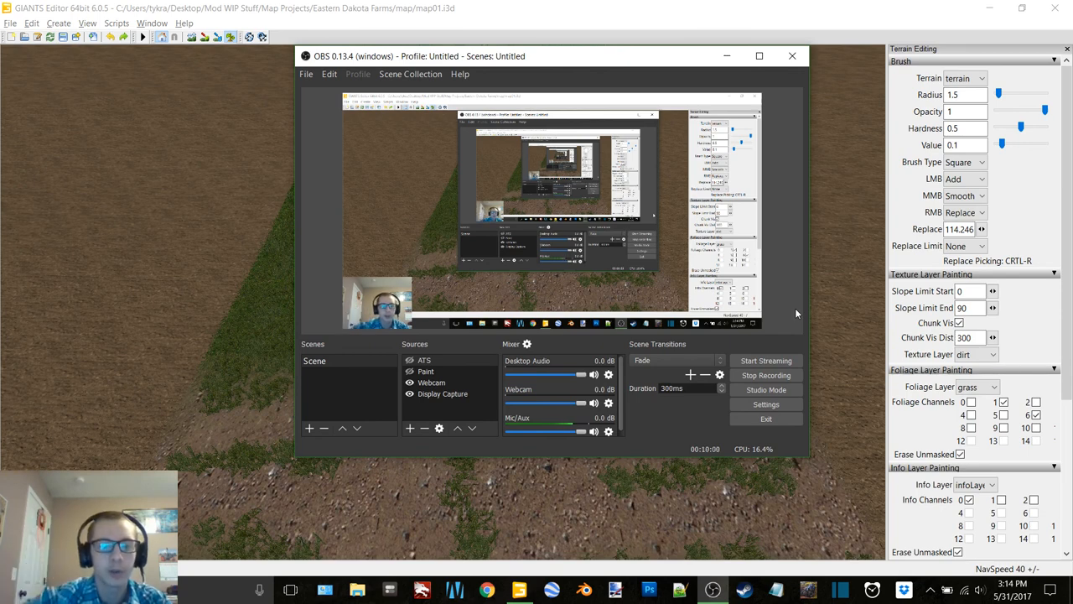
mouse_move(697, 434)
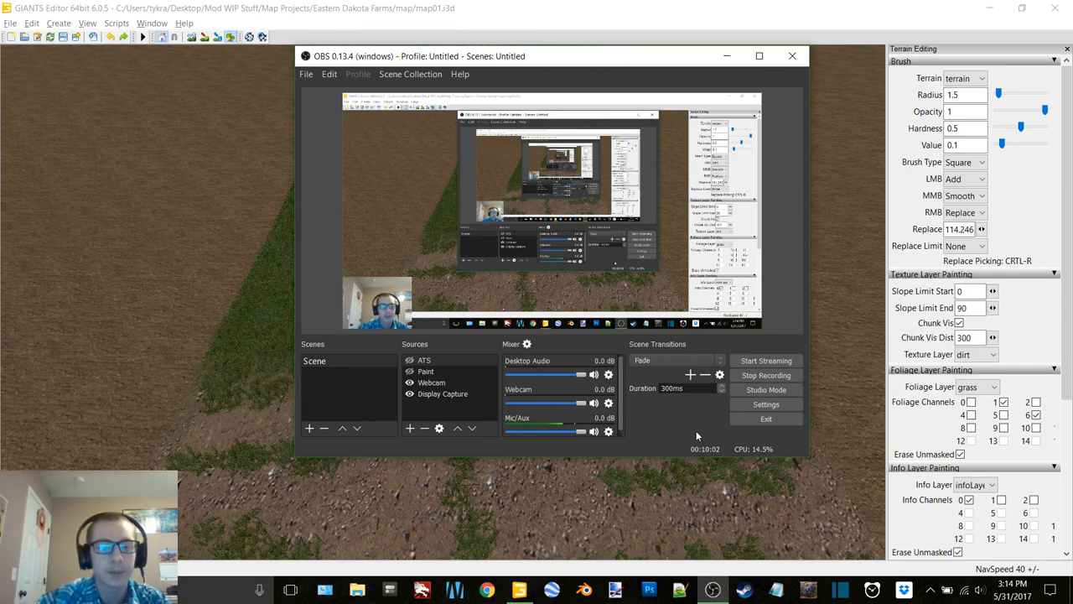